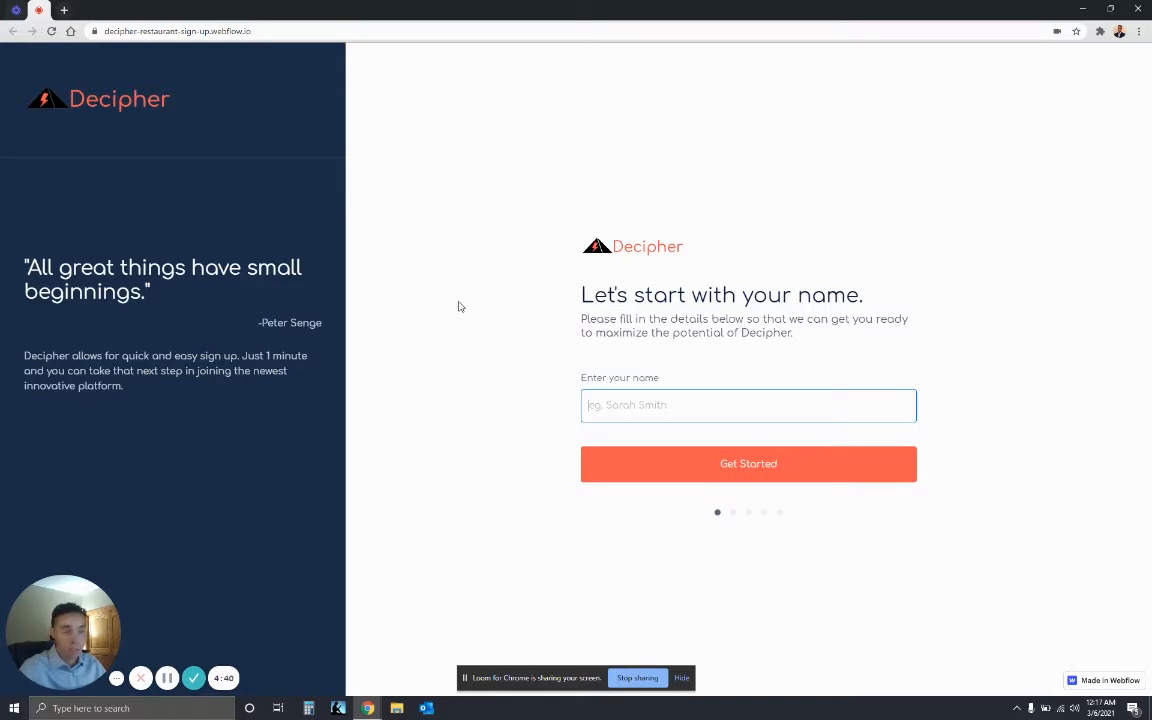
# Enter a name in the first sign-up step and submit it with Get Started
pyautogui.click(748, 463)
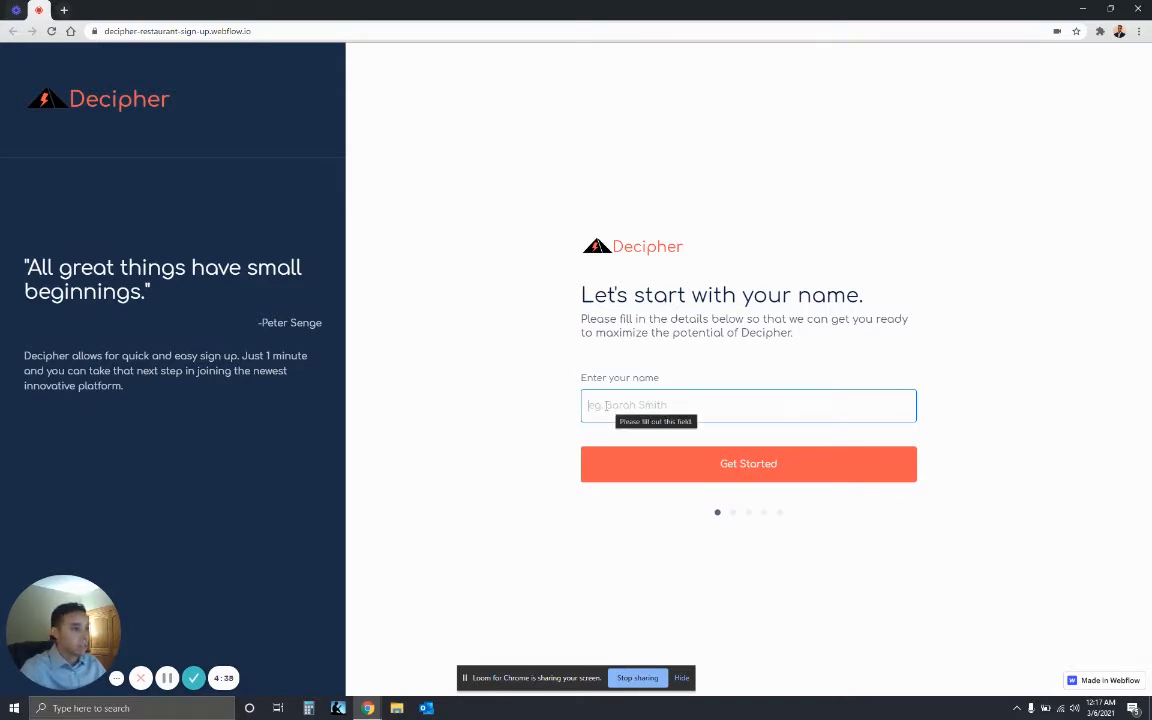
pyautogui.click(748, 405)
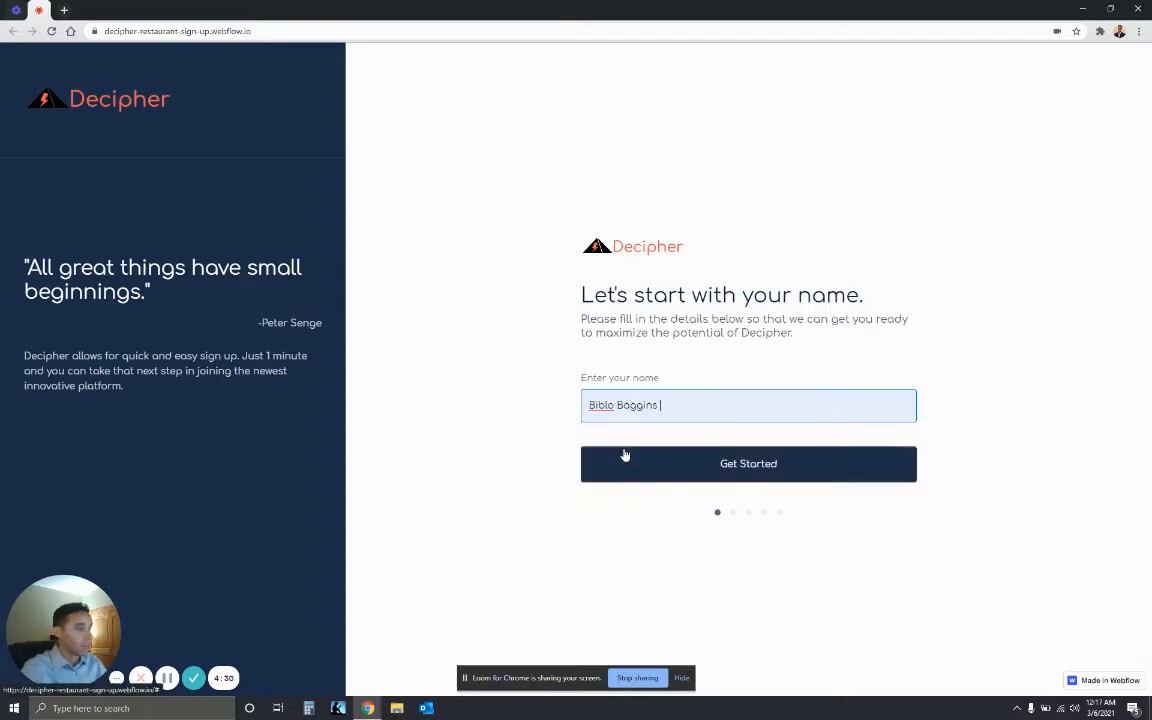
pyautogui.click(748, 463)
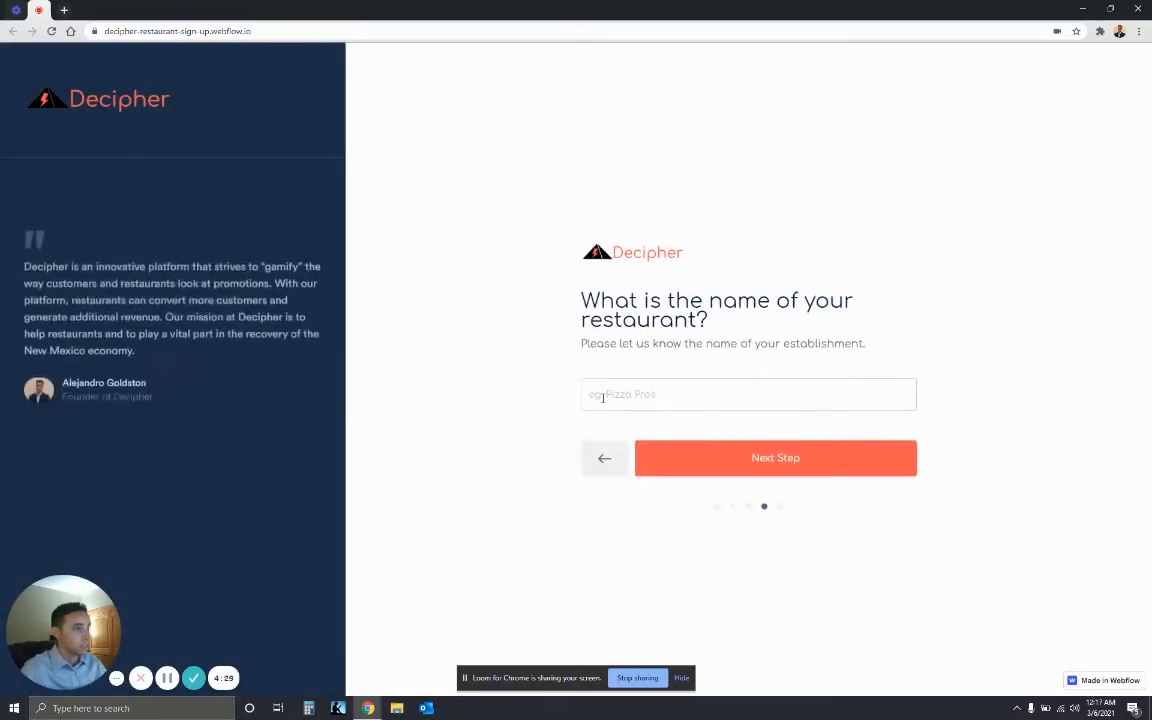
# Fill the restaurant name as 'The Shire Subs' from autofill and go to the next step
pyautogui.click(775, 457)
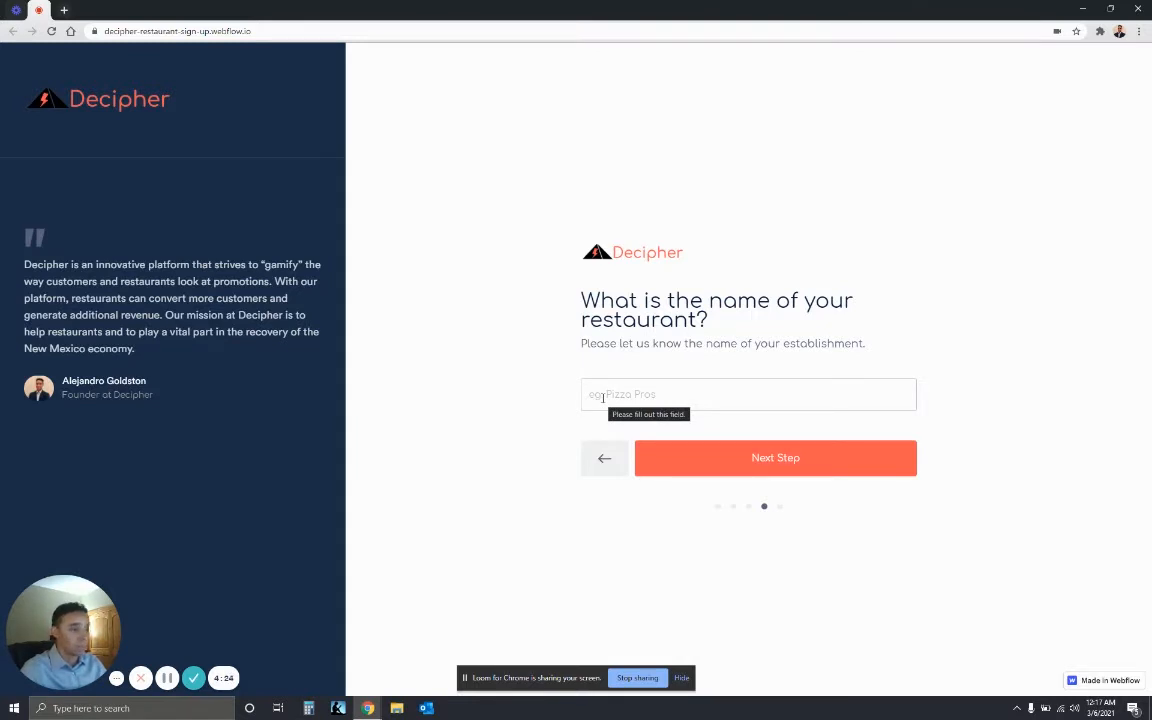
pyautogui.click(748, 393)
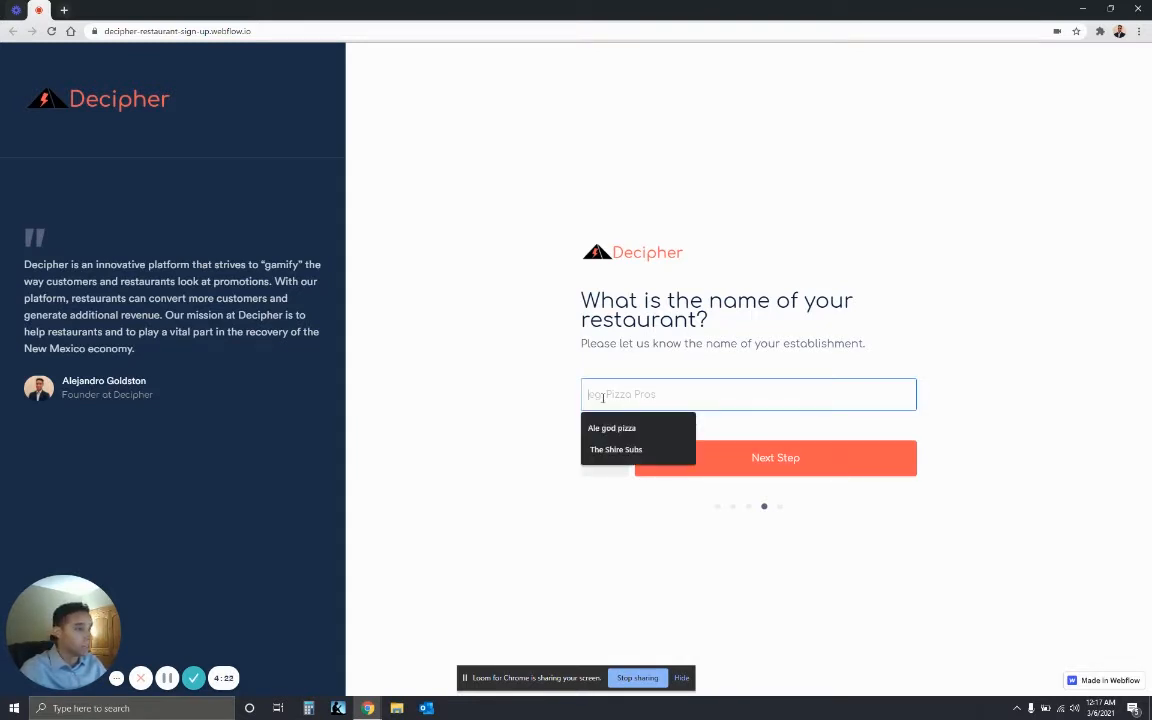
pyautogui.click(616, 449)
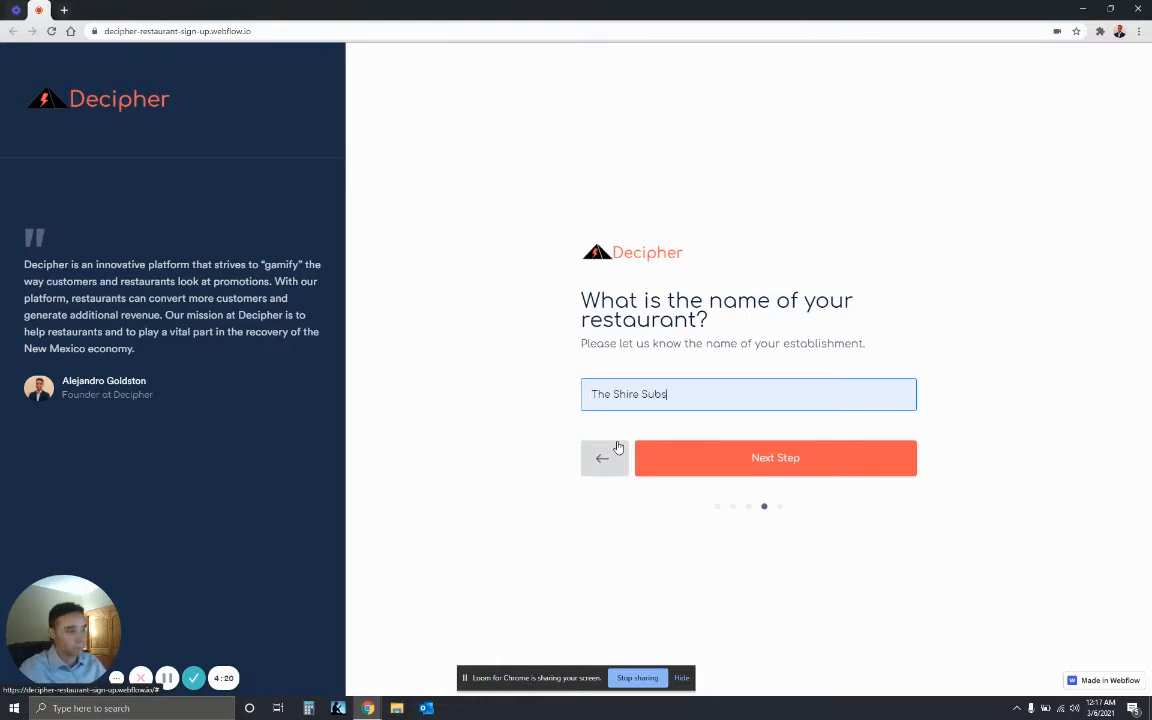
pyautogui.click(775, 457)
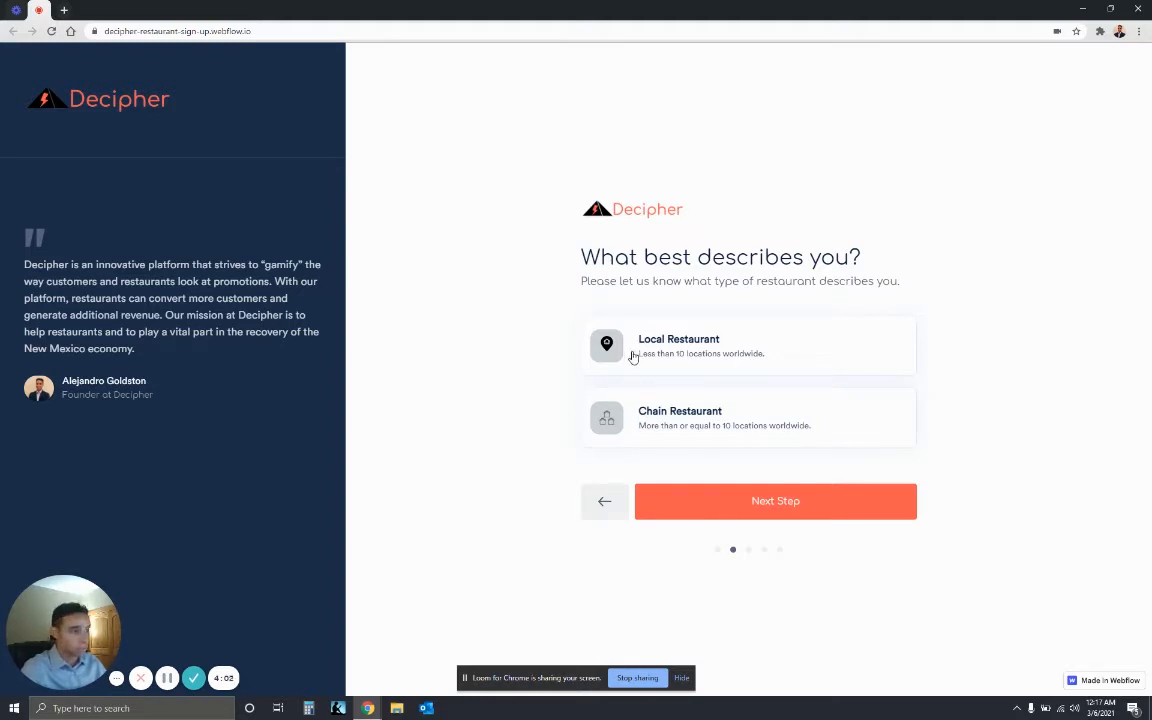
# Choose 'Local Restaurant' as the restaurant type and proceed to the next step
pyautogui.click(747, 345)
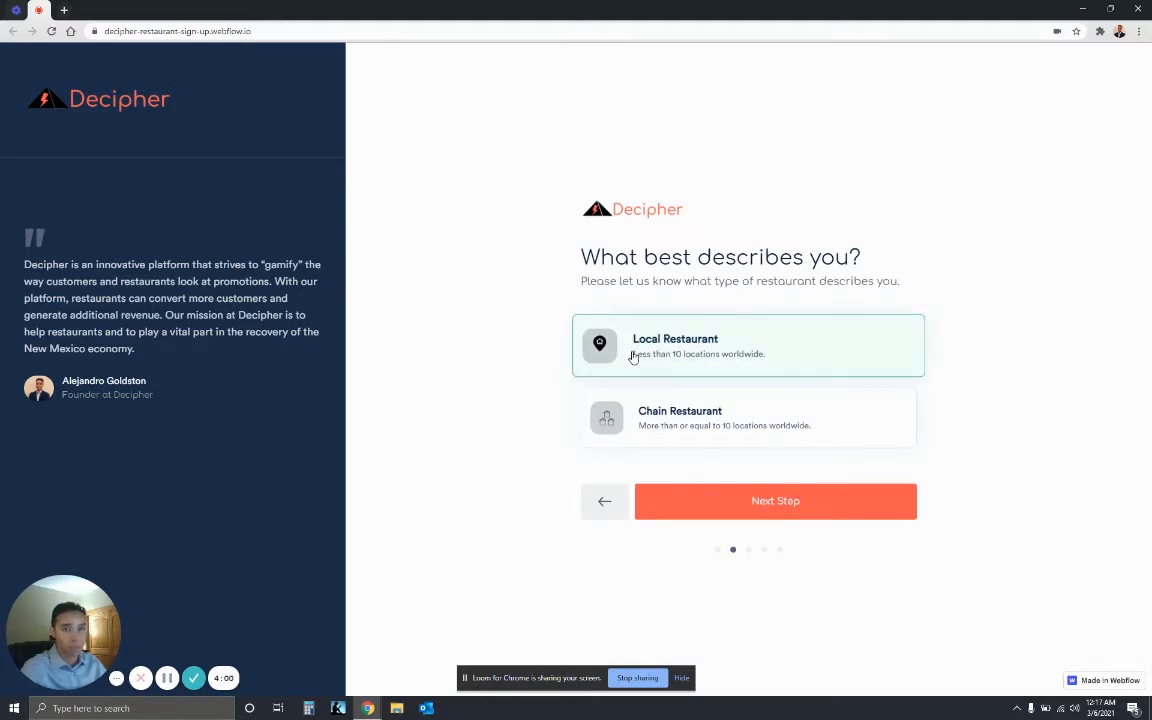
pyautogui.click(775, 501)
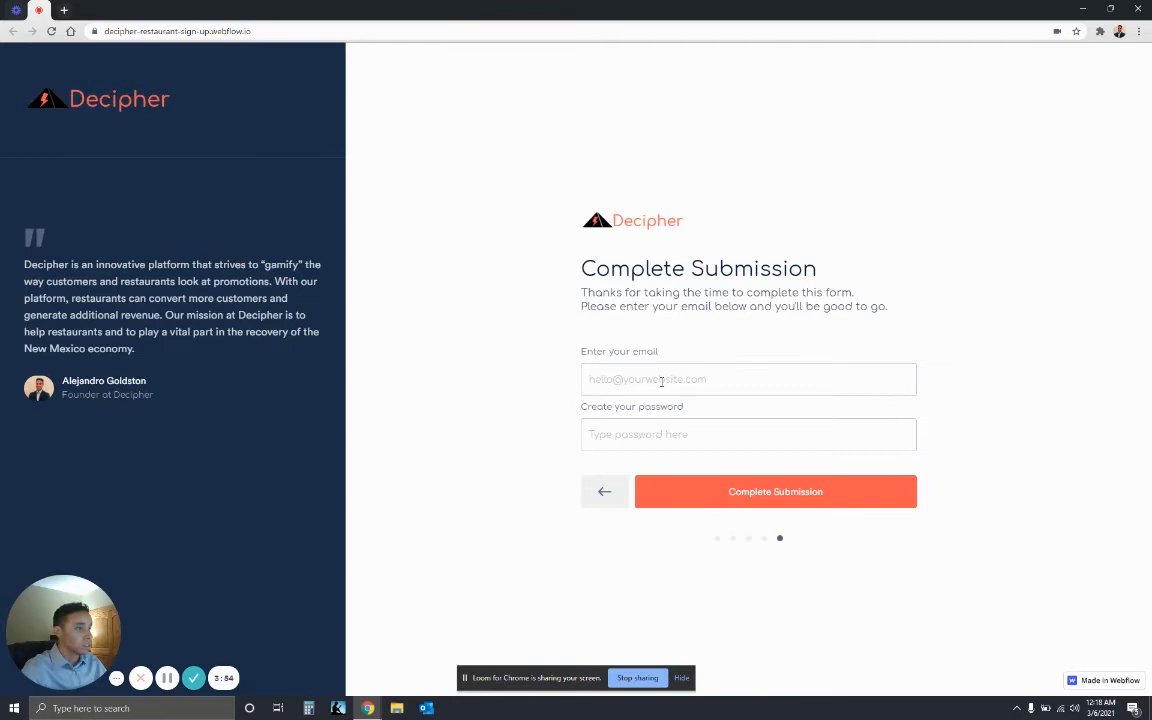
pyautogui.click(748, 379)
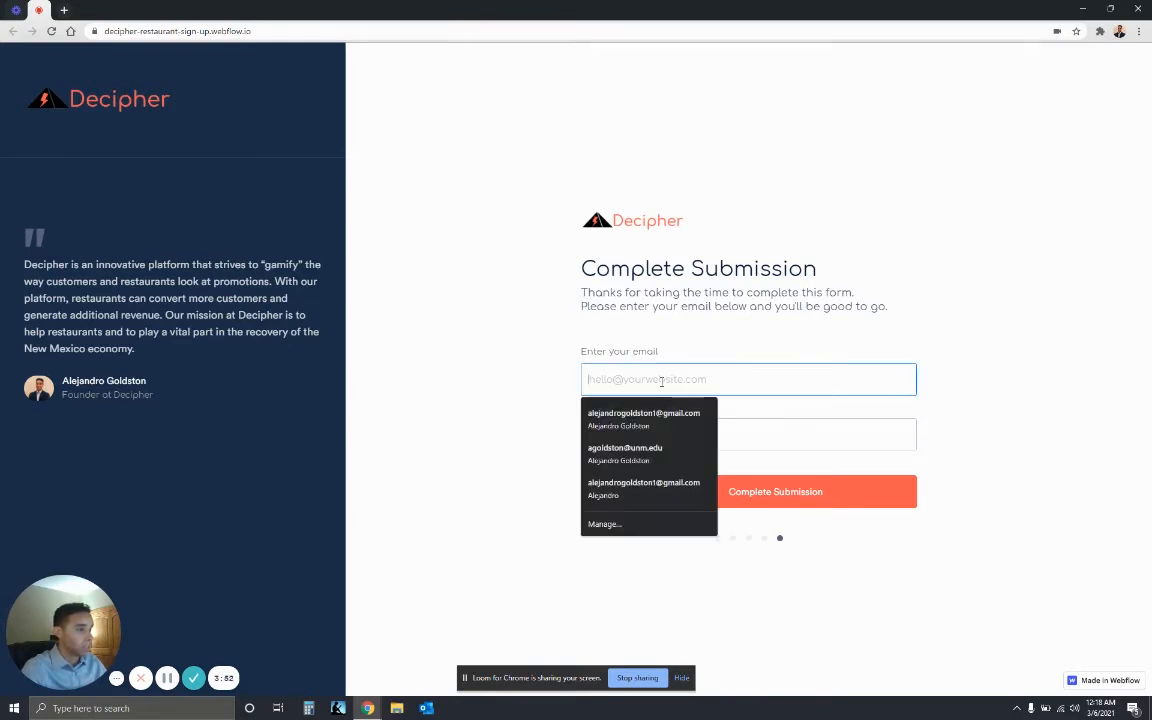
pyautogui.click(624, 452)
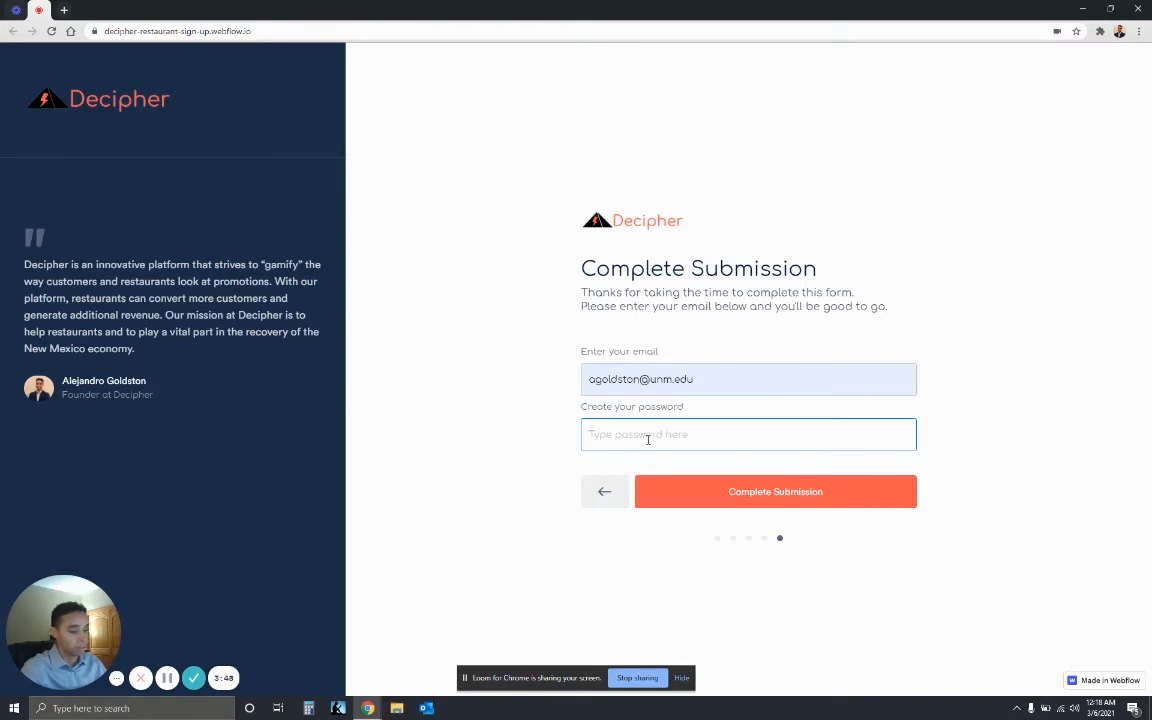
pyautogui.write('password')
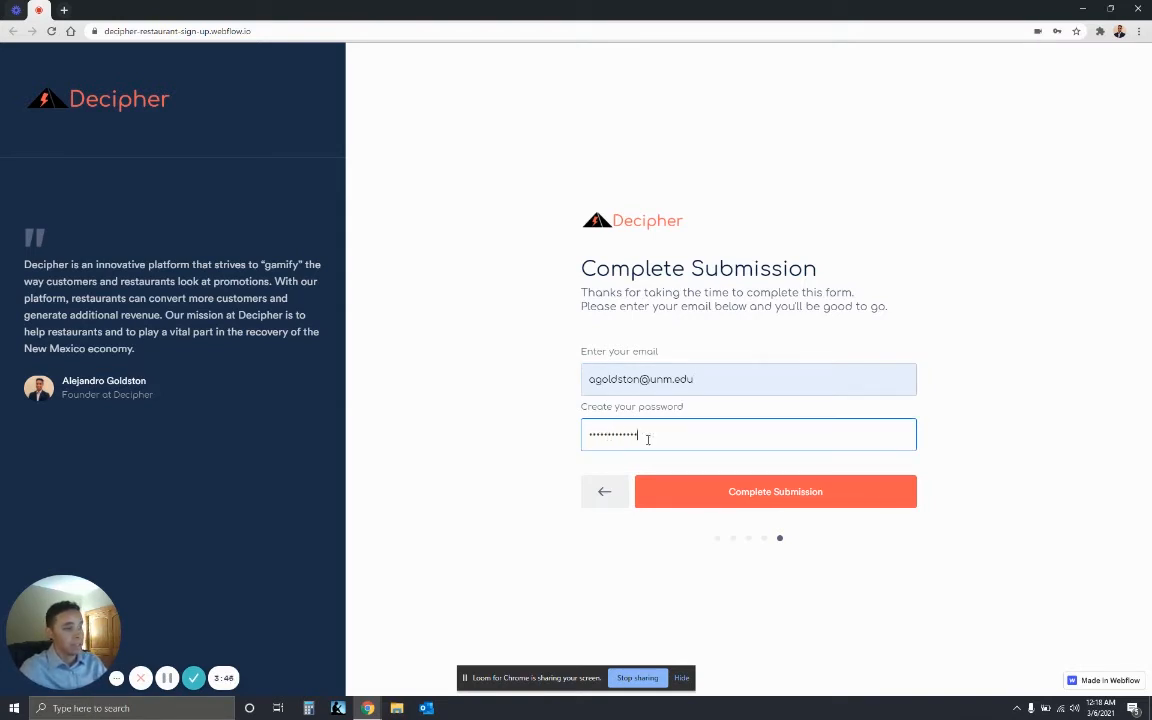